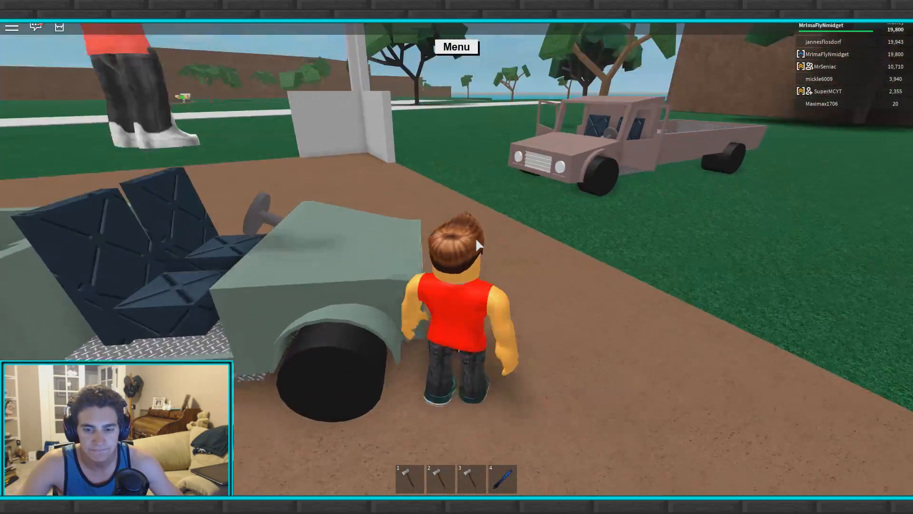
key("w")
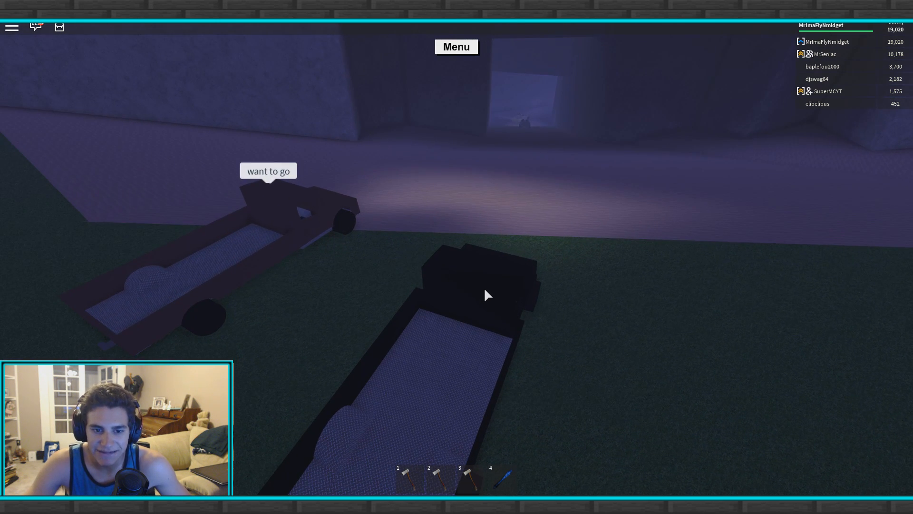
type("GO")
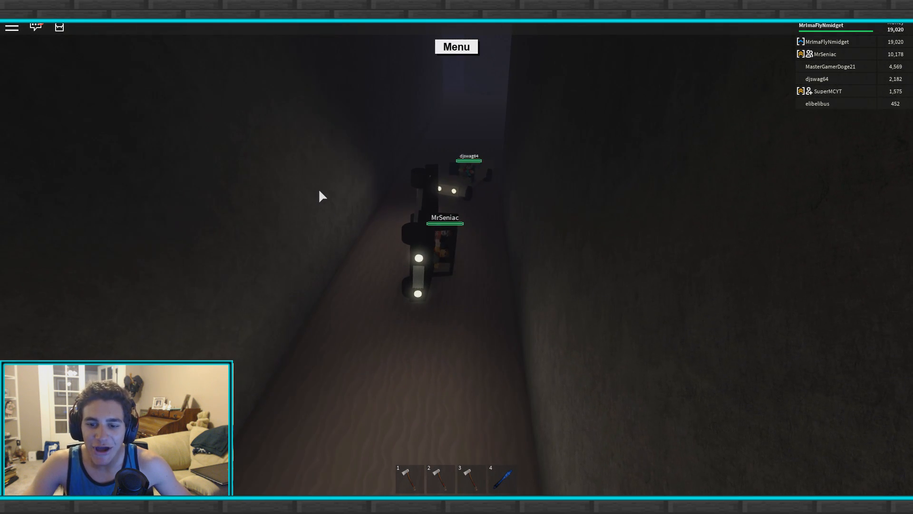
left_click(35, 27)
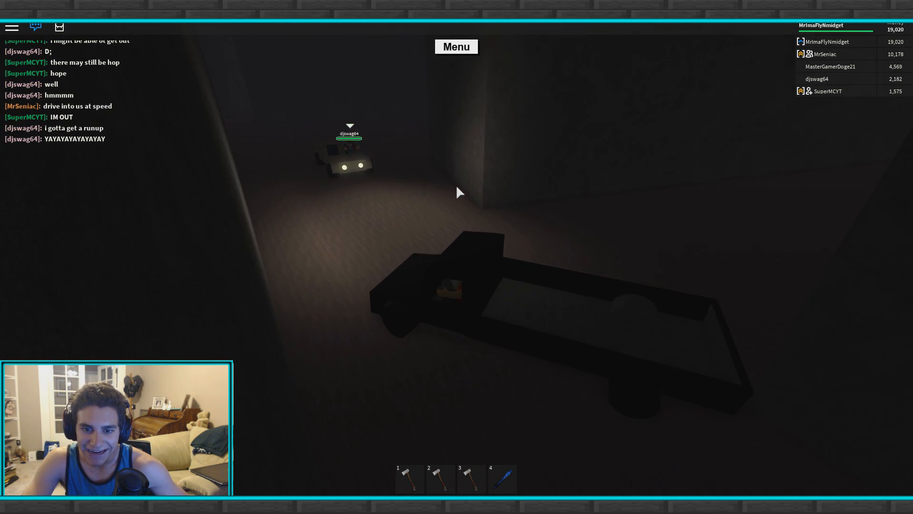
type("STAYU")
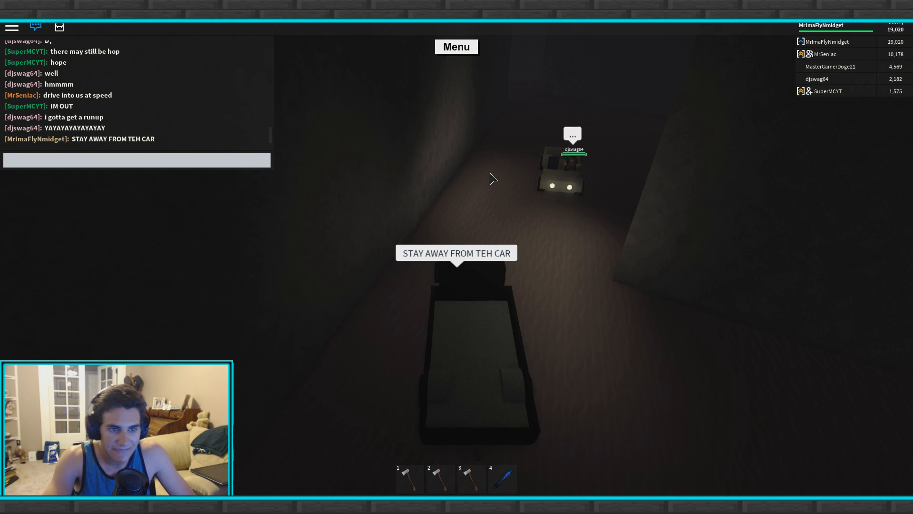
type("BE")
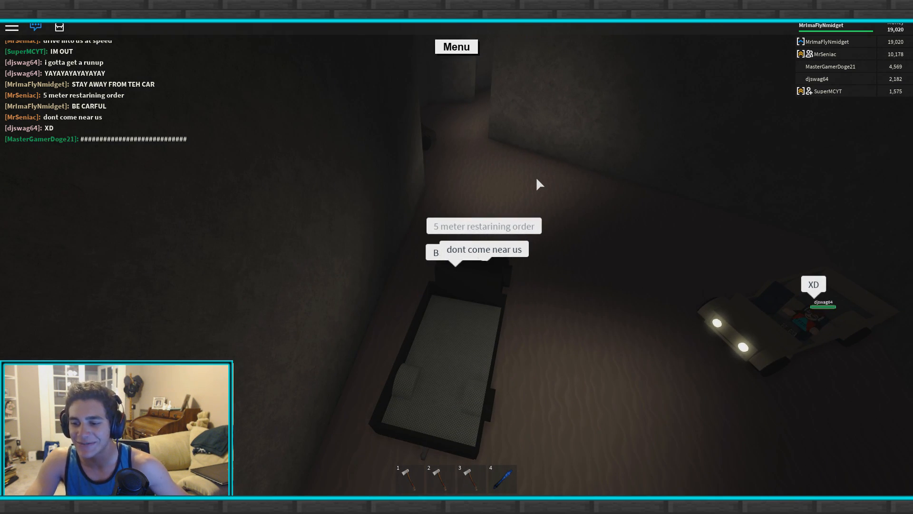
type("UPI FO")
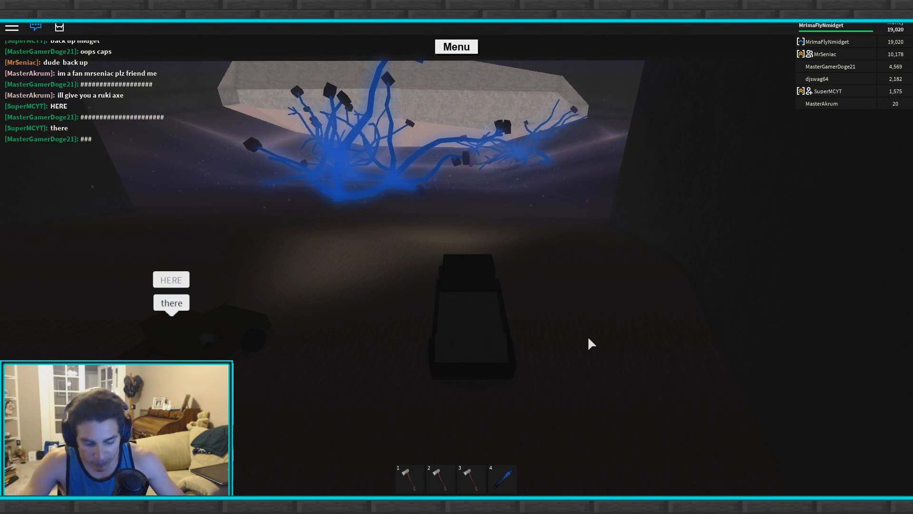
type("WHAT ARE TH")
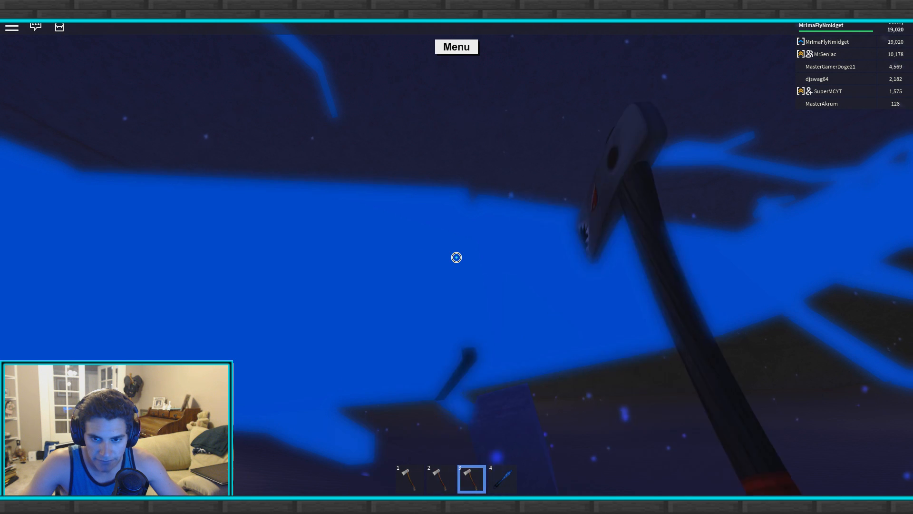
left_click(456, 47)
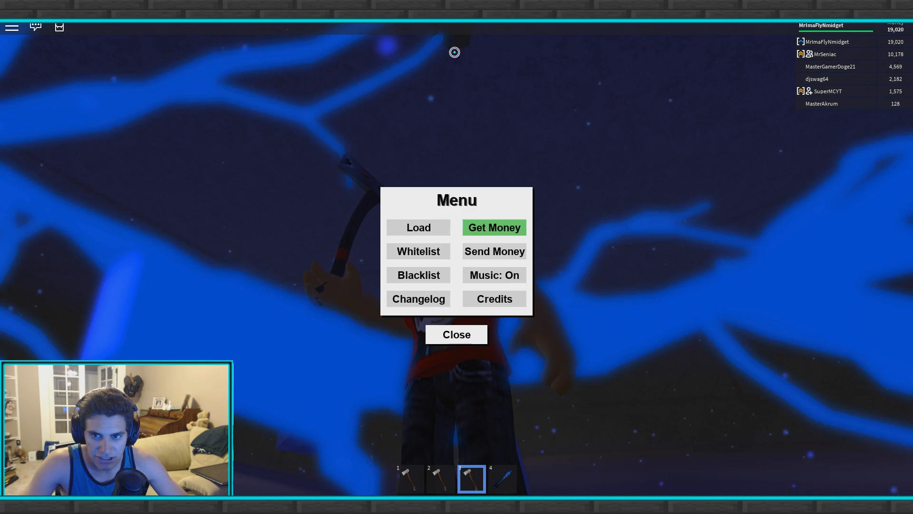
left_click(418, 252)
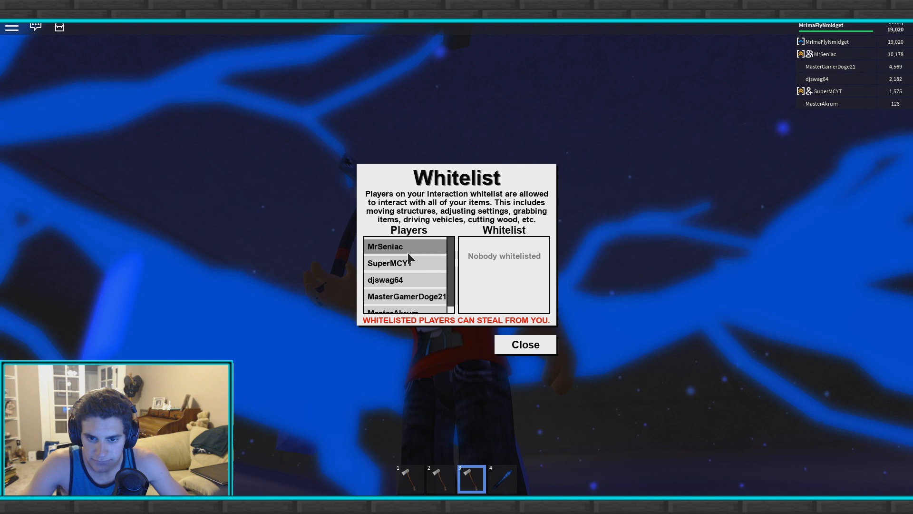
left_click(525, 345)
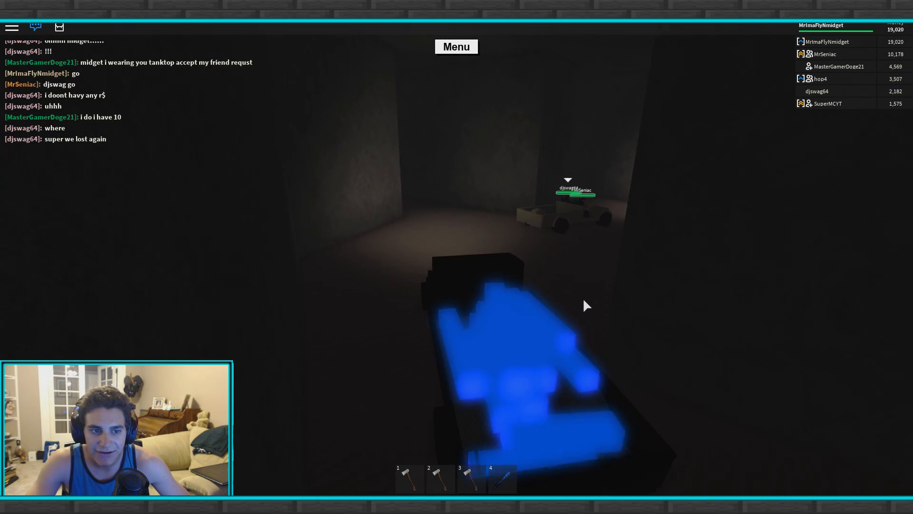
type("omg")
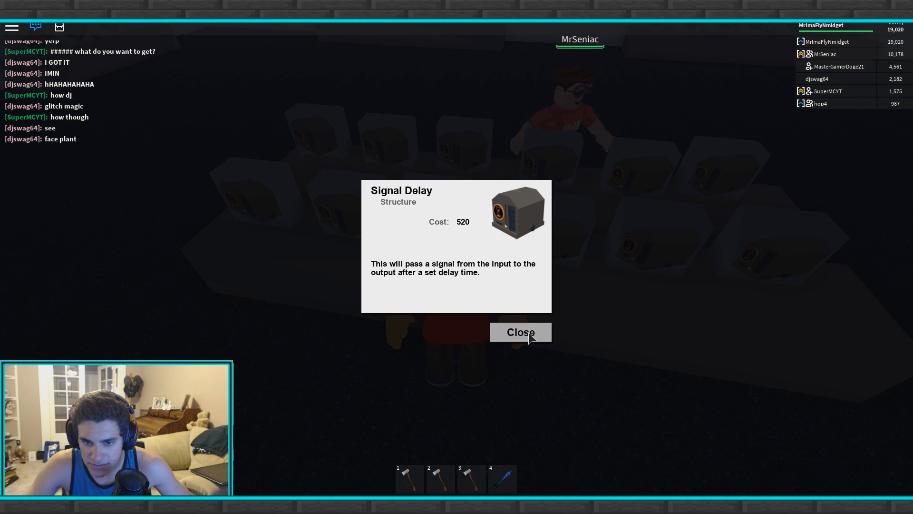
left_click(521, 332)
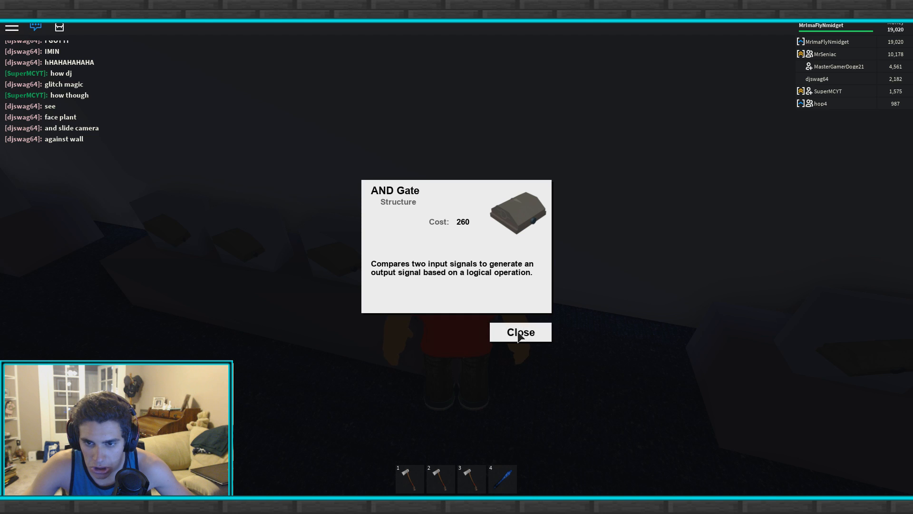
left_click(521, 332)
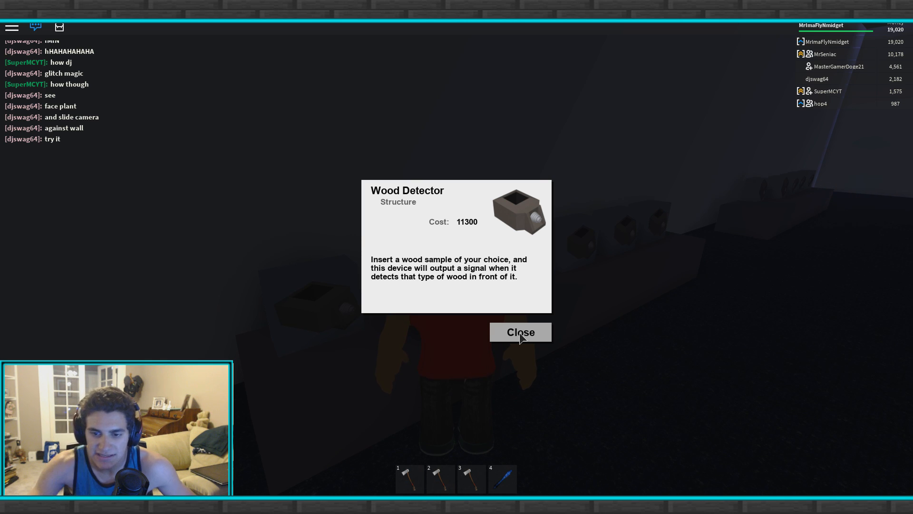
left_click(520, 332)
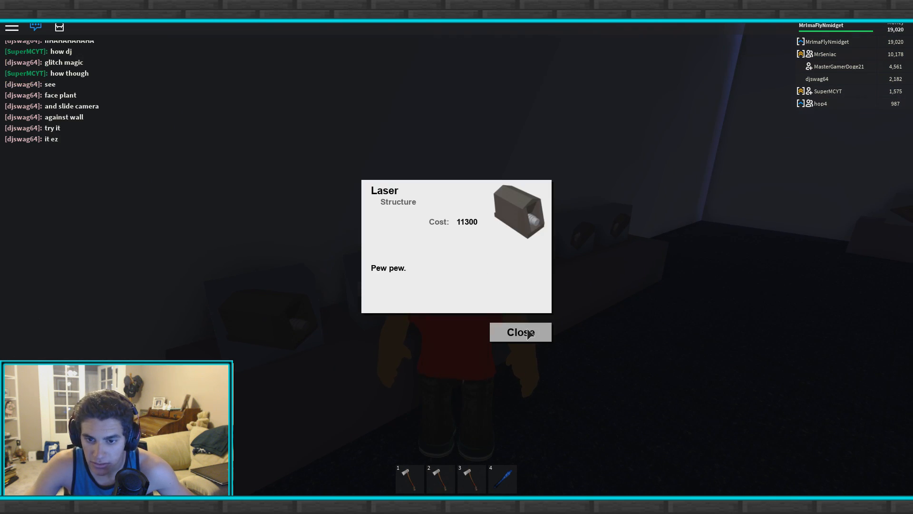
left_click(521, 332)
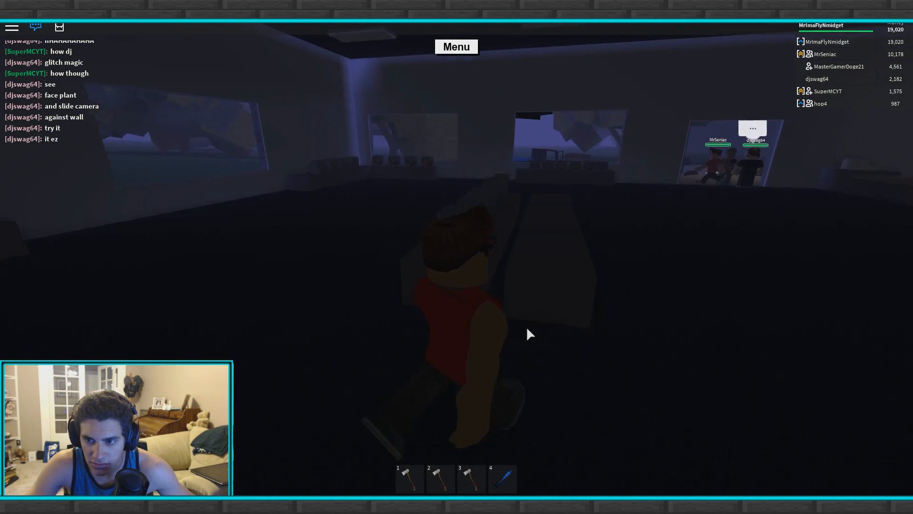